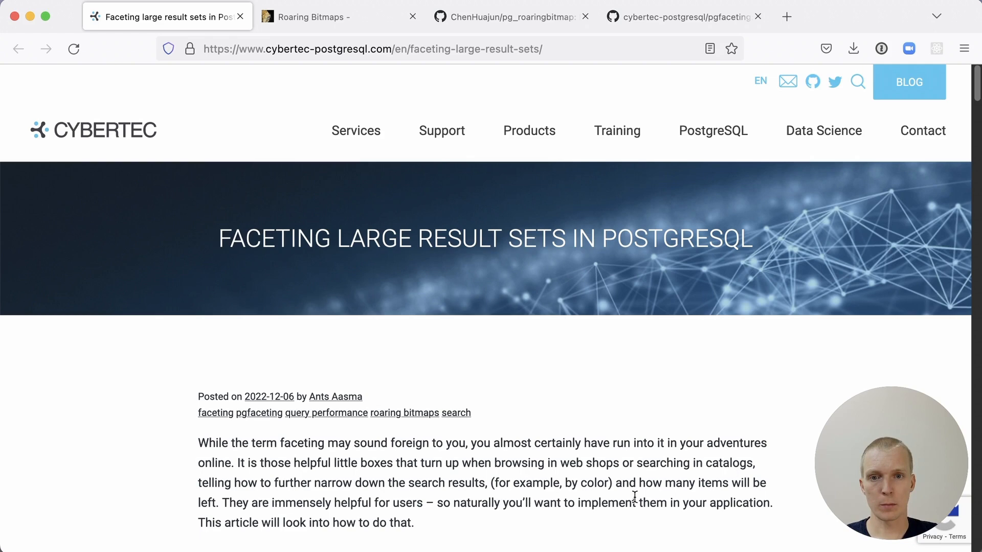
pyautogui.moveTo(178, 414)
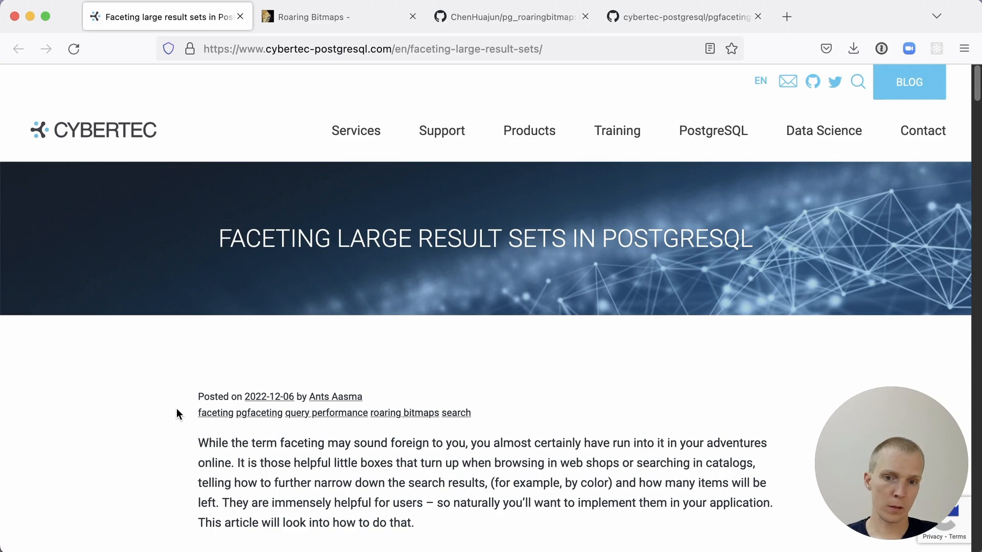
# Step: Scroll past the intro to the clothing and accessories facet checkbox illustration
pyautogui.scroll(-3)
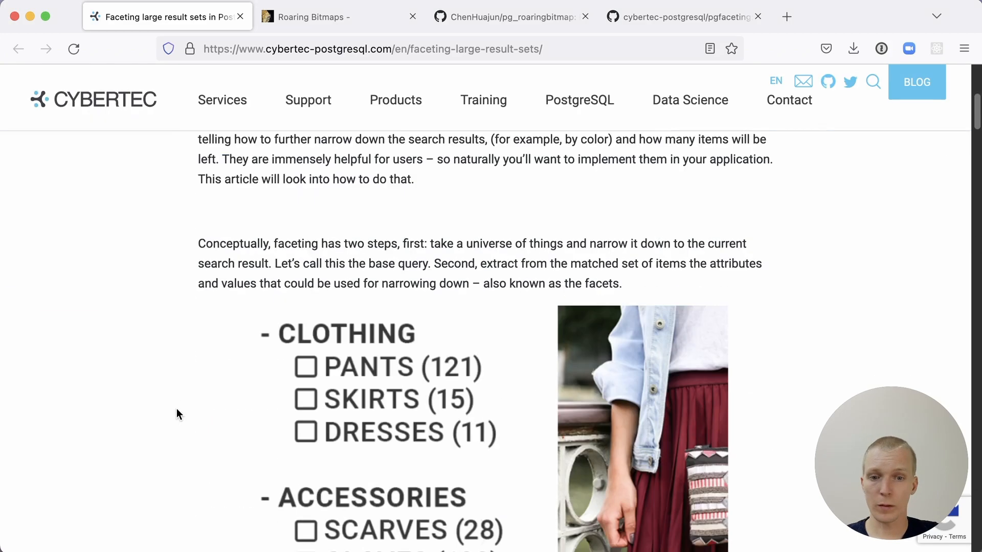
pyautogui.scroll(-3)
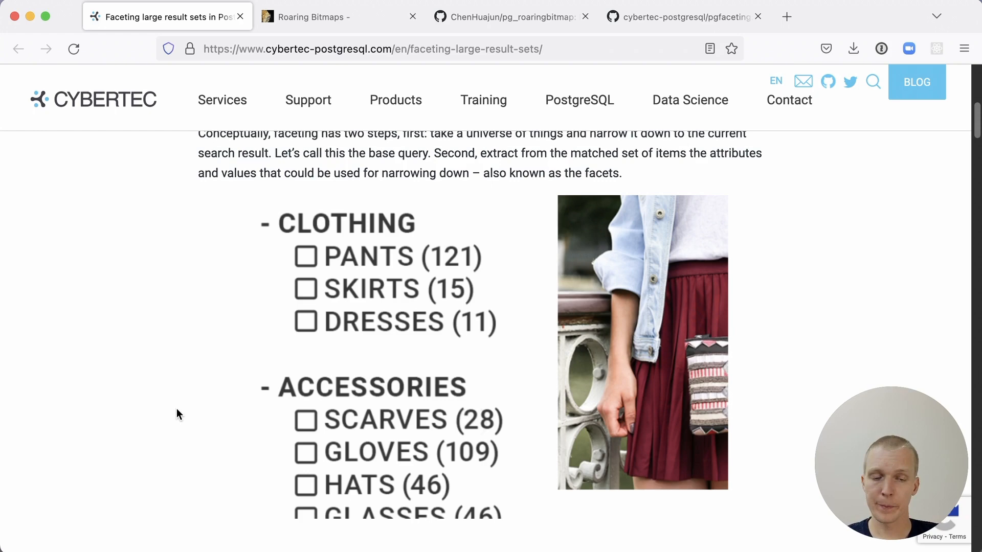
# Step: Scroll past the documents schema and facet types to the GROUP BY counting queries
pyautogui.scroll(-3)
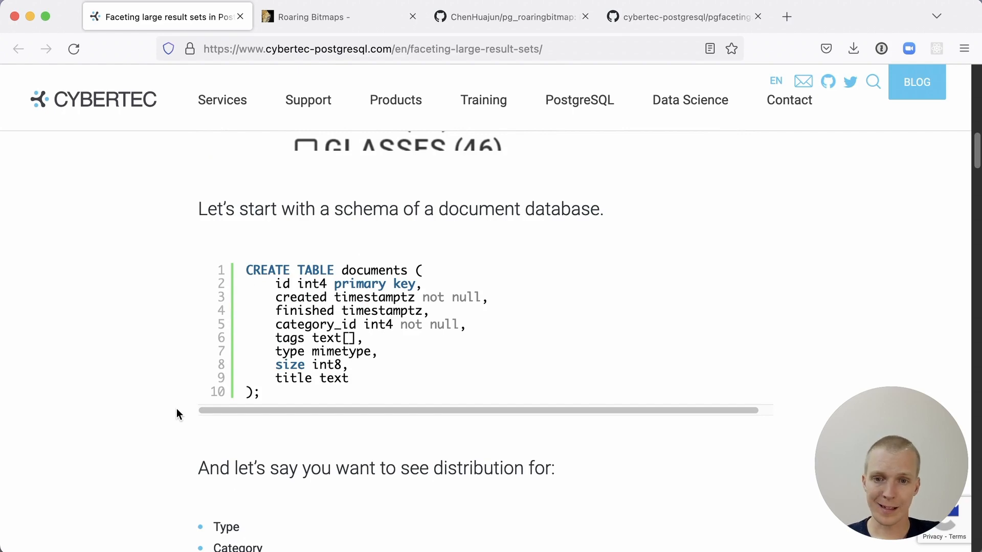
pyautogui.scroll(-3)
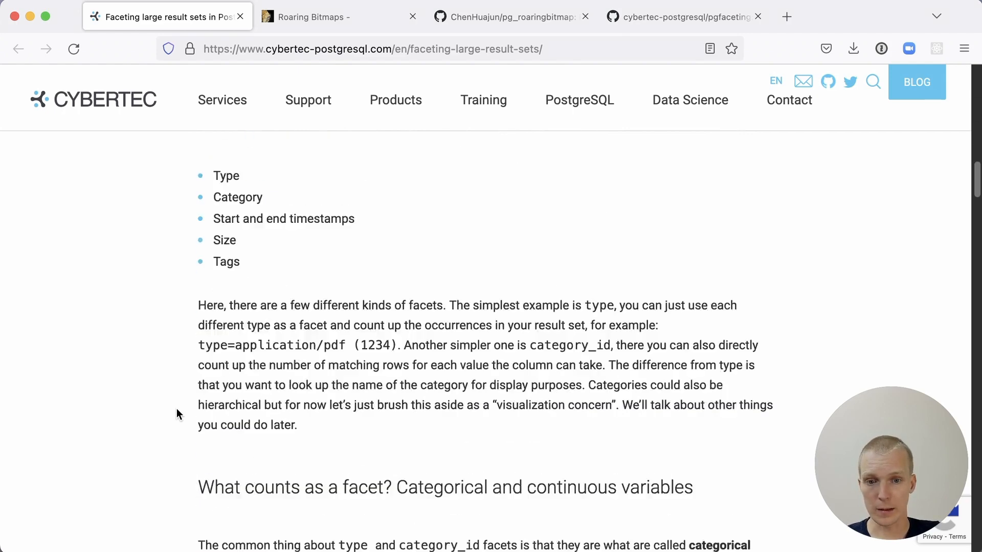
pyautogui.scroll(-3)
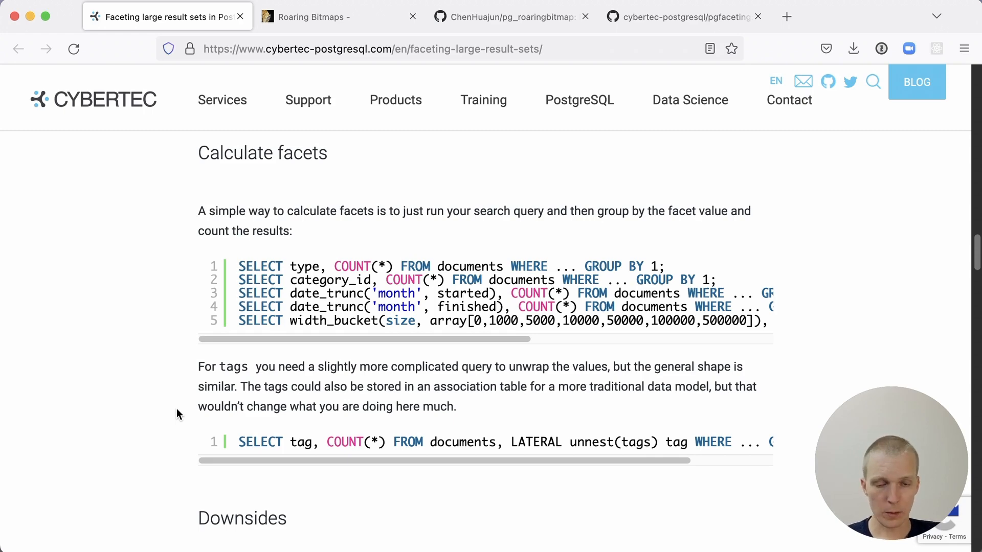
# Step: Scroll through the Downsides and Another method sections of the post
pyautogui.scroll(-3)
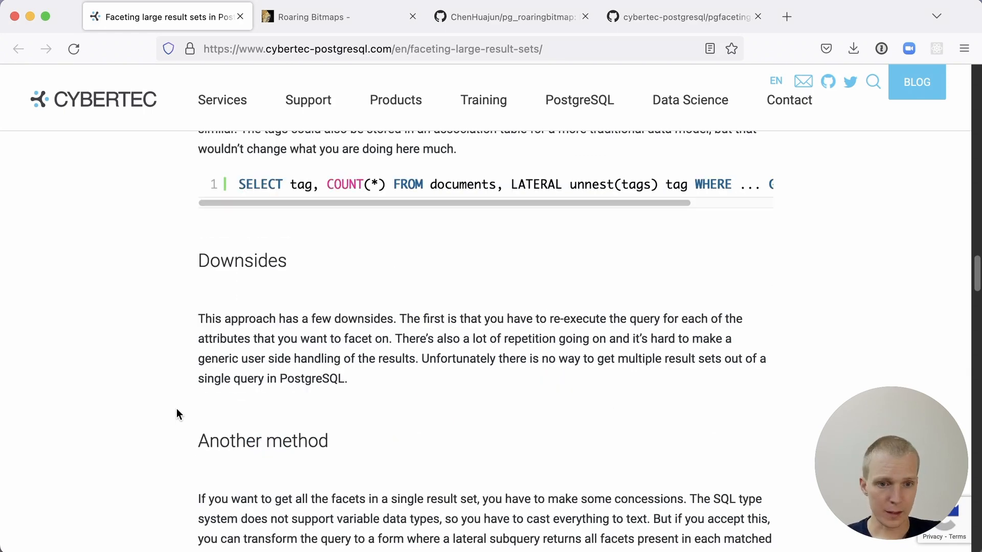
pyautogui.scroll(-3)
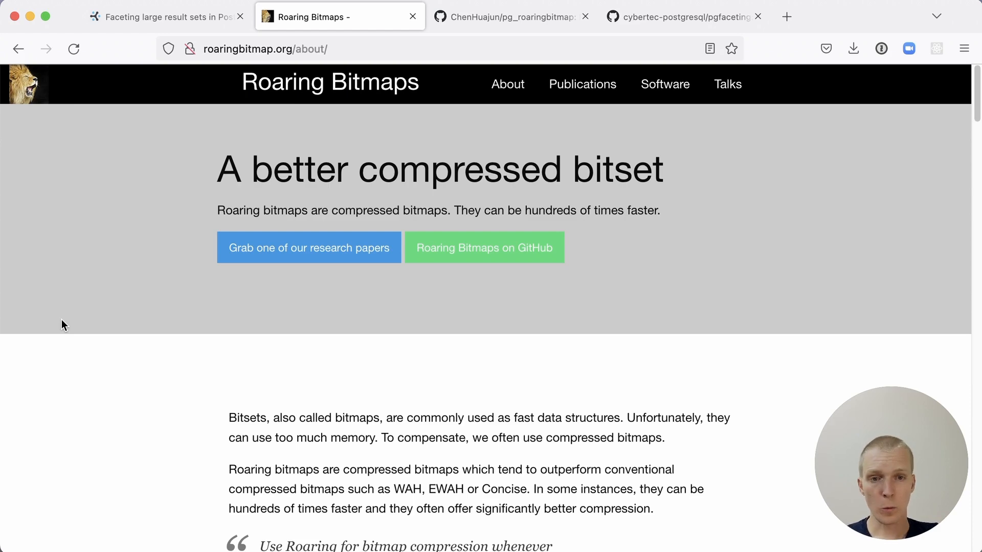
# Step: View the pg_roaringbitmap repository, then switch to the cybertec-postgresql/pgfaceting repository
pyautogui.click(507, 17)
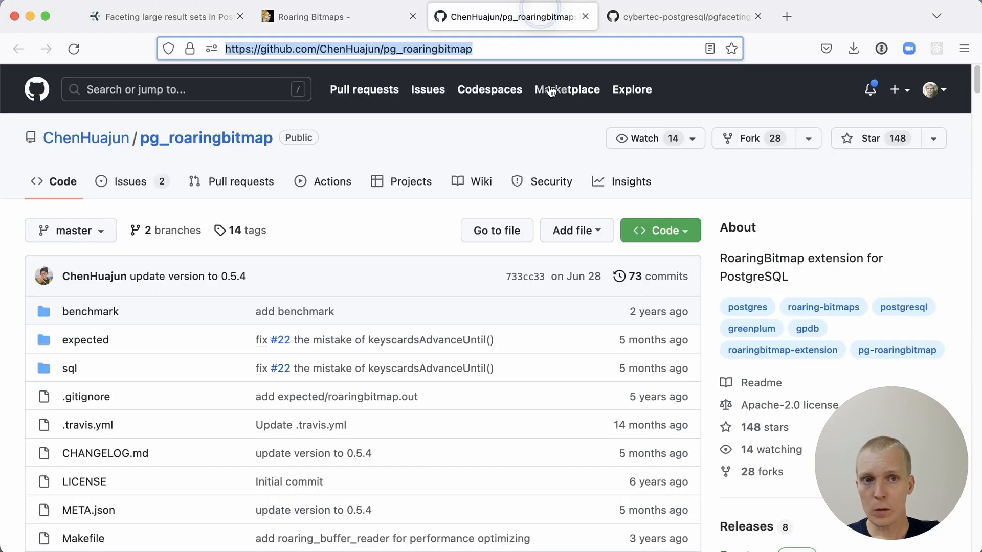
pyautogui.moveTo(575, 336)
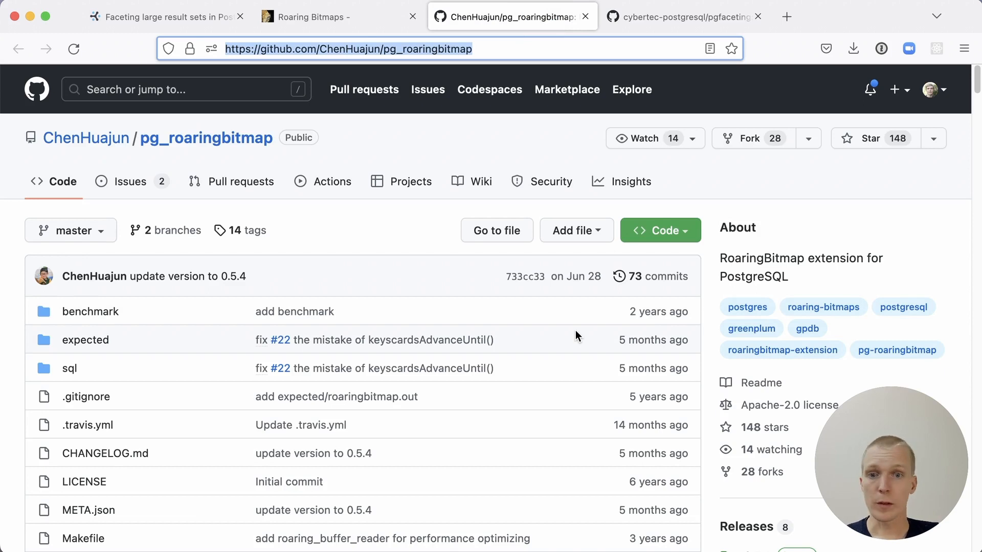
pyautogui.click(683, 16)
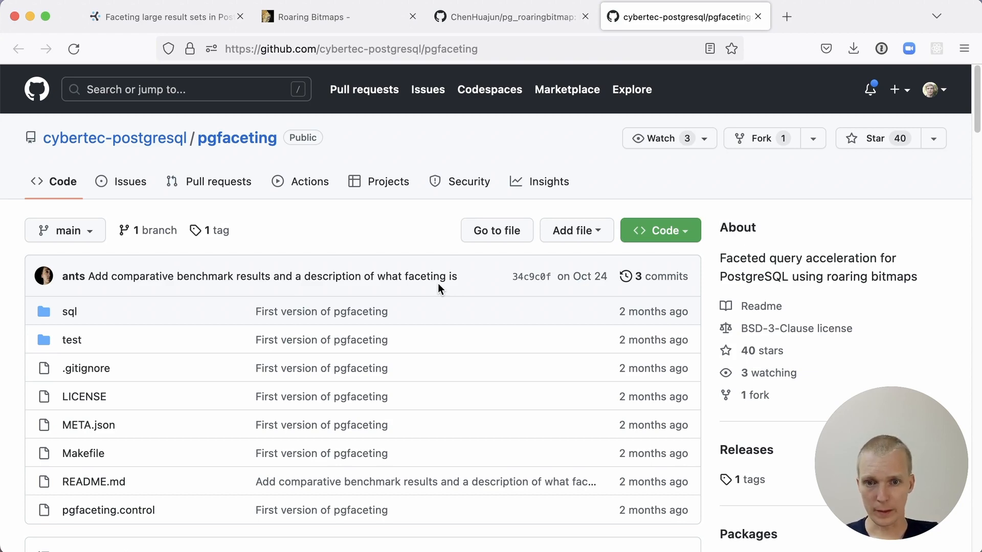
# Step: Scroll the pgfaceting README to its Build and install commands and Usage section
pyautogui.scroll(-3)
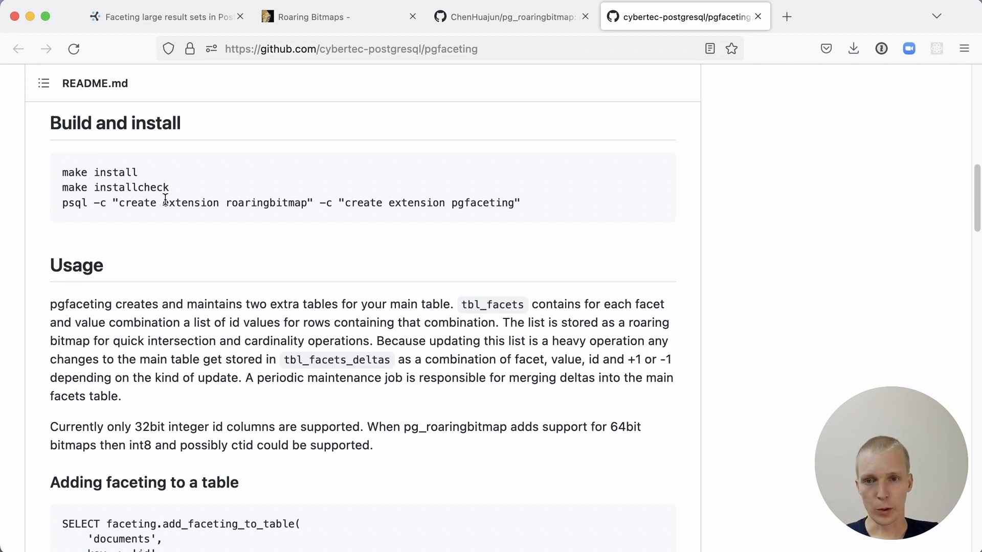
pyautogui.moveTo(201, 215)
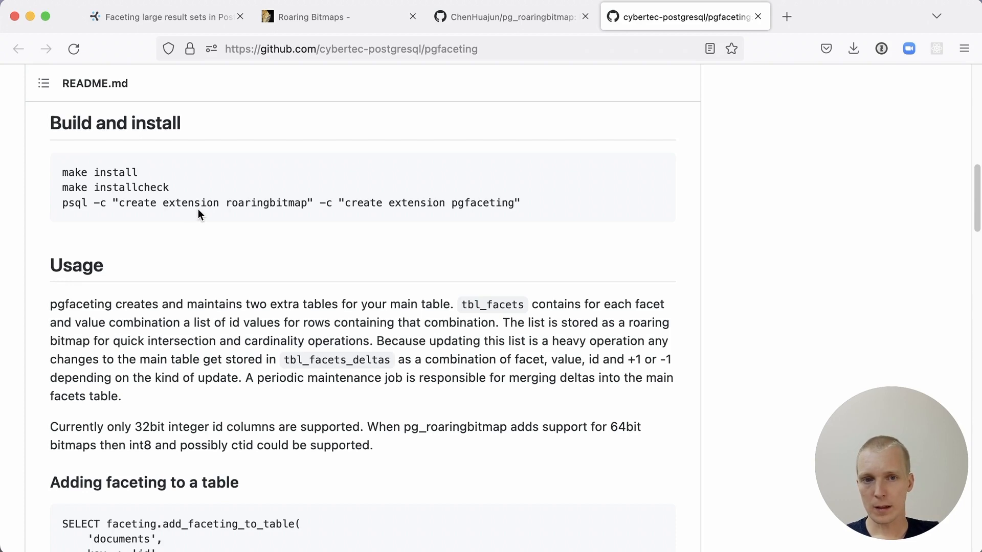
# Step: Scroll through Adding faceting to a table and Querying facets to the 100M-row benchmark query
pyautogui.scroll(-3)
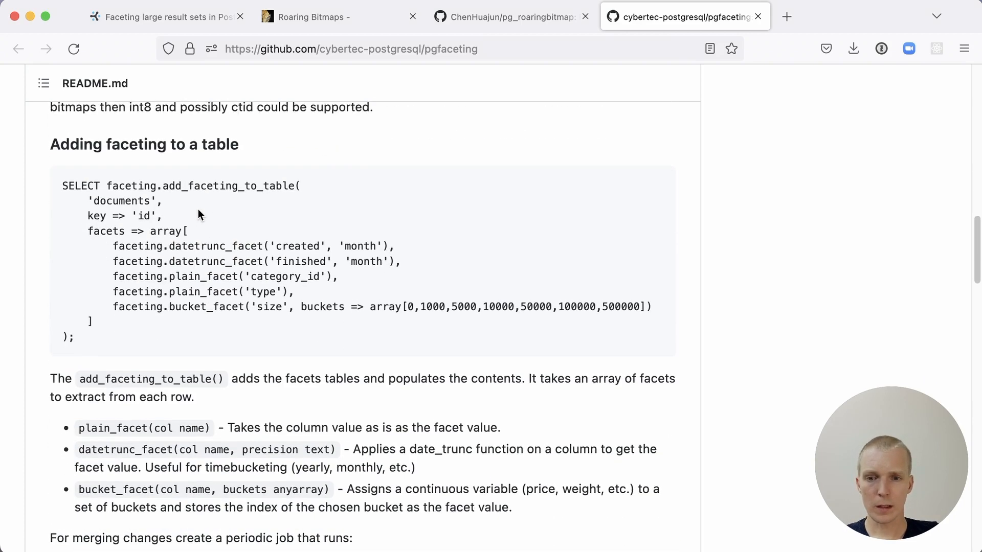
pyautogui.scroll(-3)
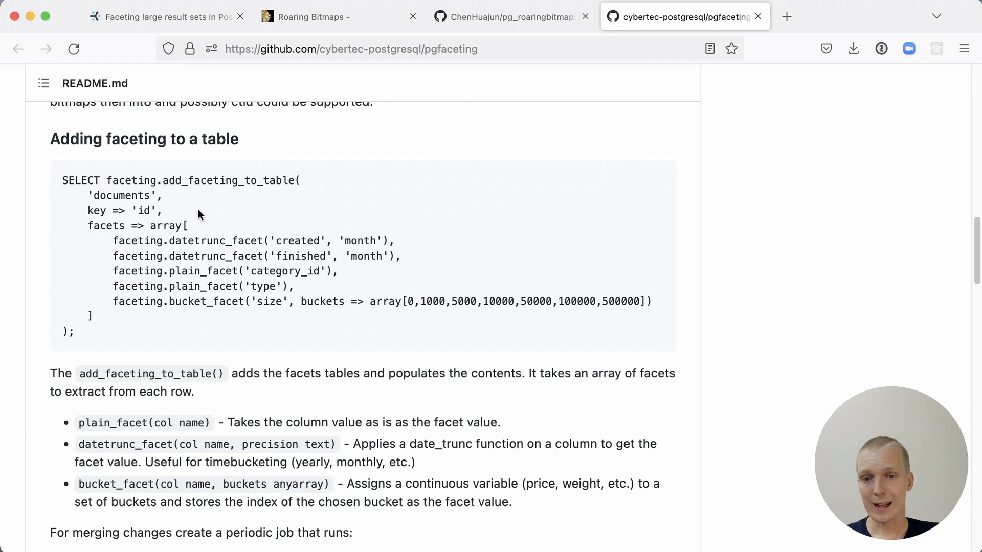
pyautogui.scroll(-3)
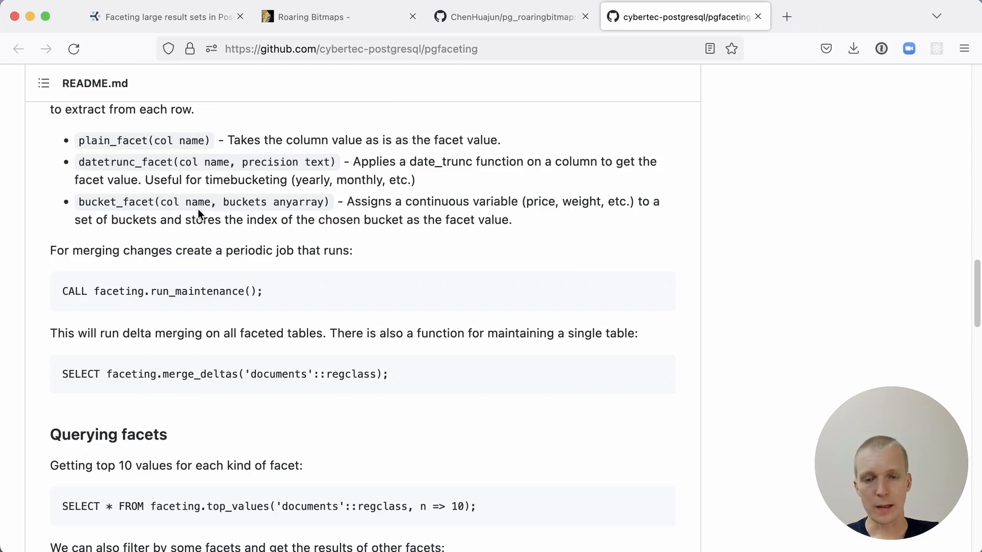
pyautogui.moveTo(182, 292)
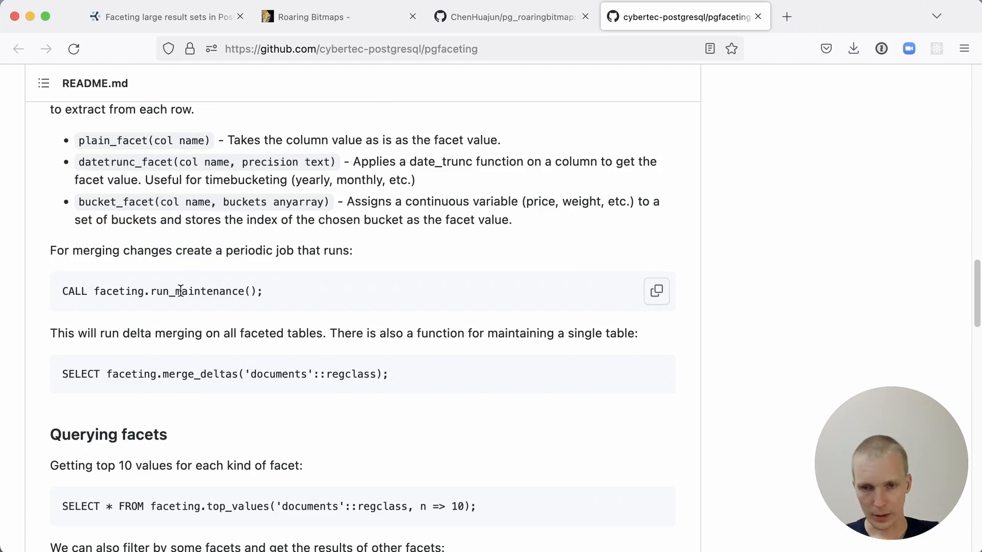
pyautogui.scroll(-3)
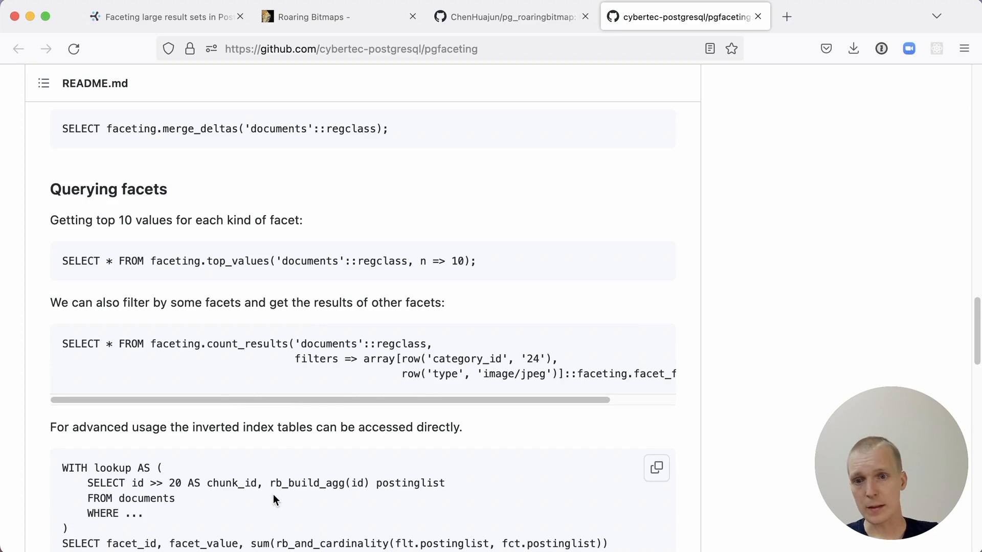
pyautogui.scroll(-3)
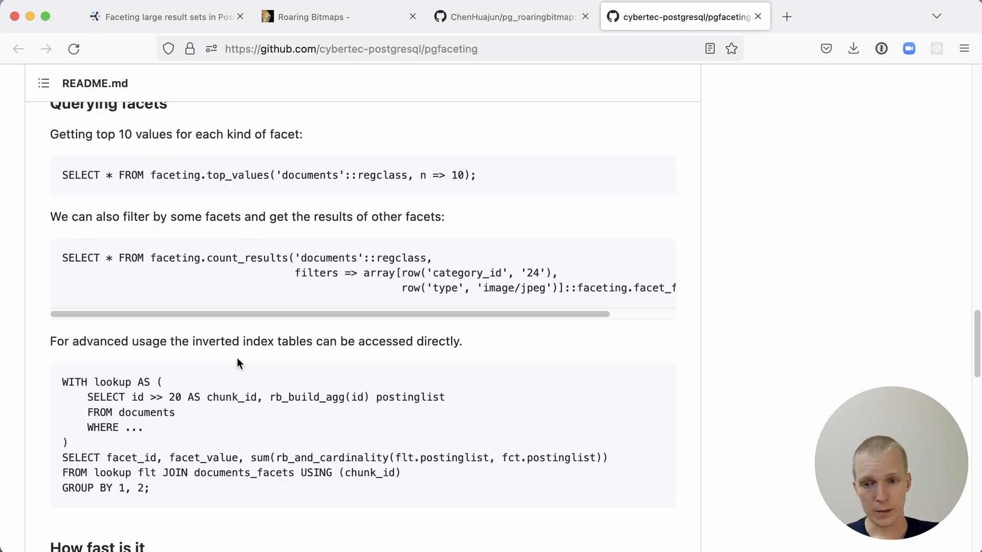
pyautogui.scroll(-3)
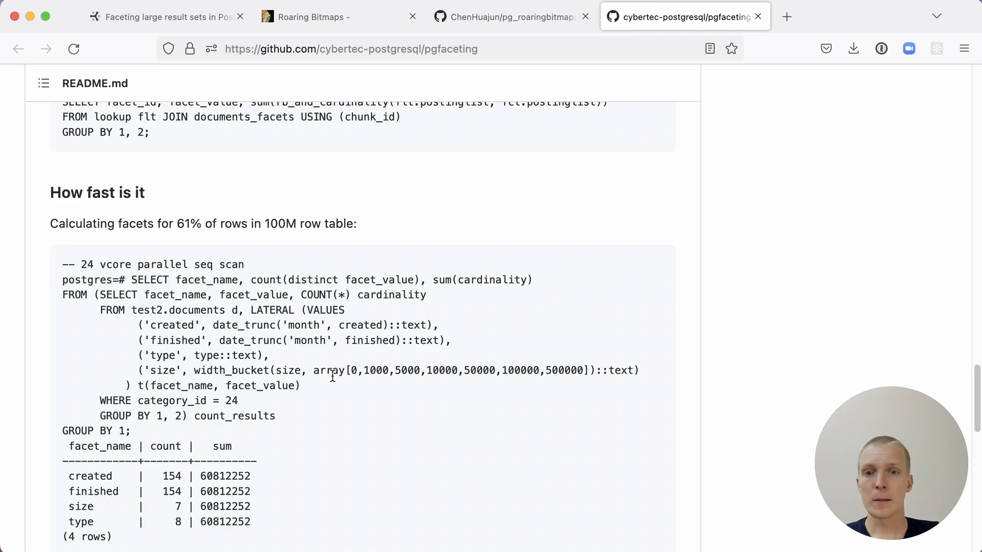
# Step: Scroll to the Using facets index result returning the same counts in 155.228 ms
pyautogui.scroll(-3)
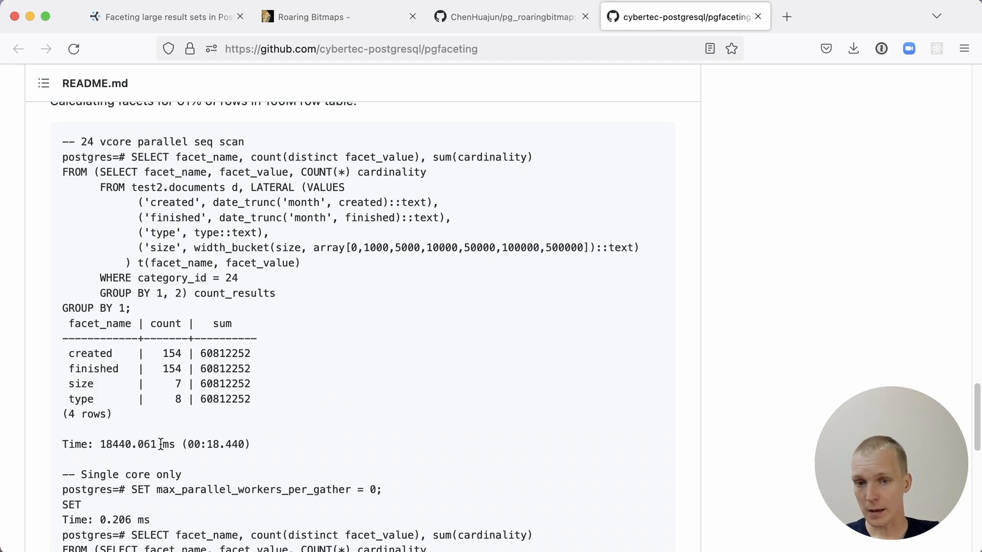
pyautogui.moveTo(159, 275)
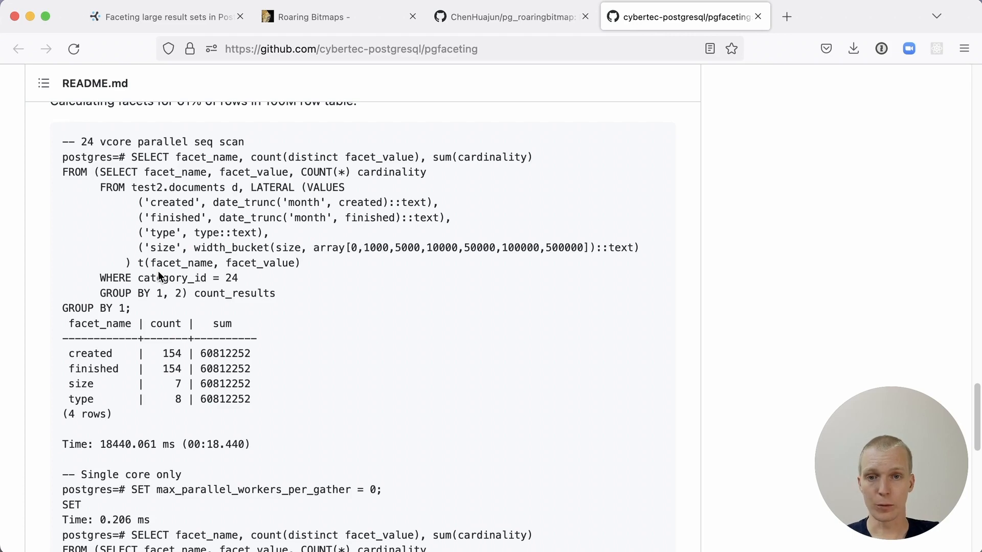
pyautogui.scroll(-3)
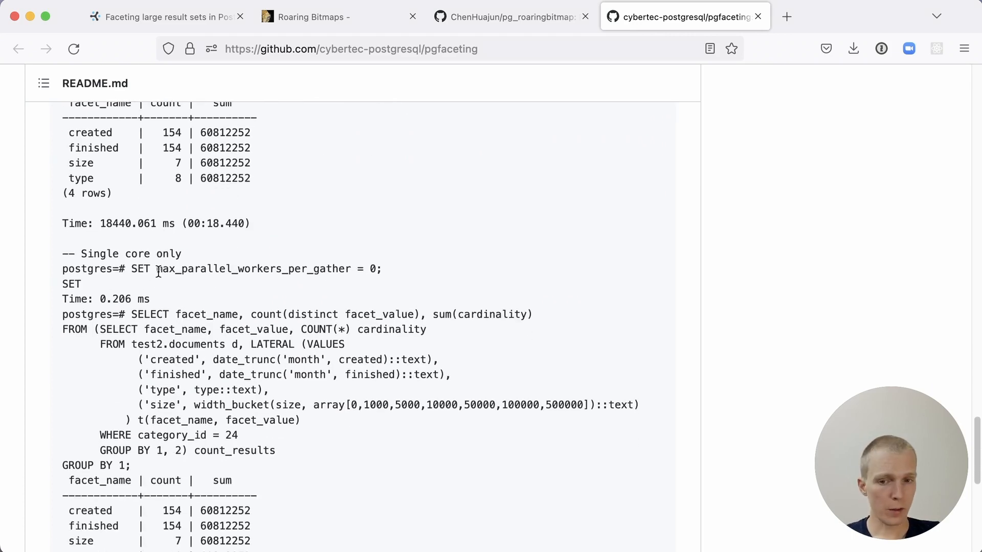
pyautogui.scroll(-3)
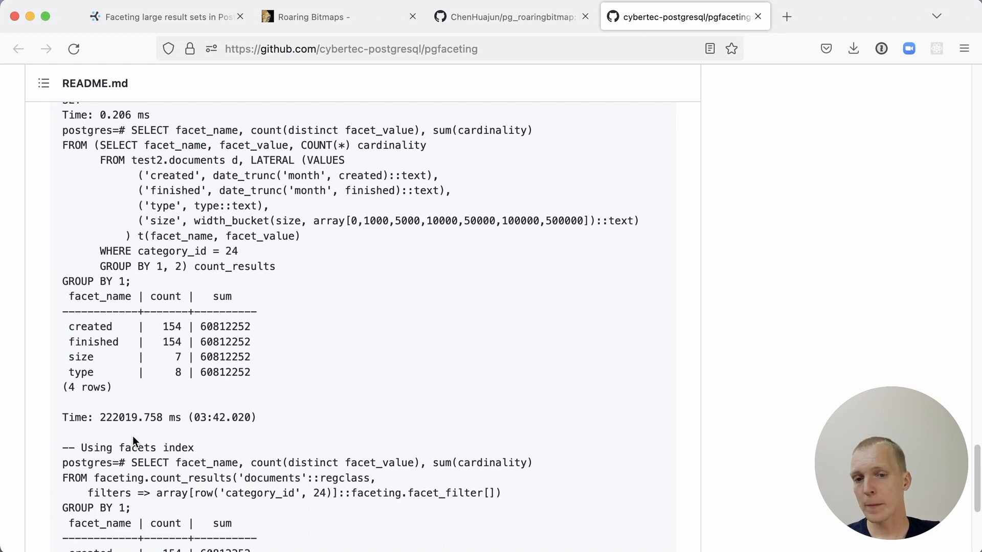
pyautogui.scroll(-3)
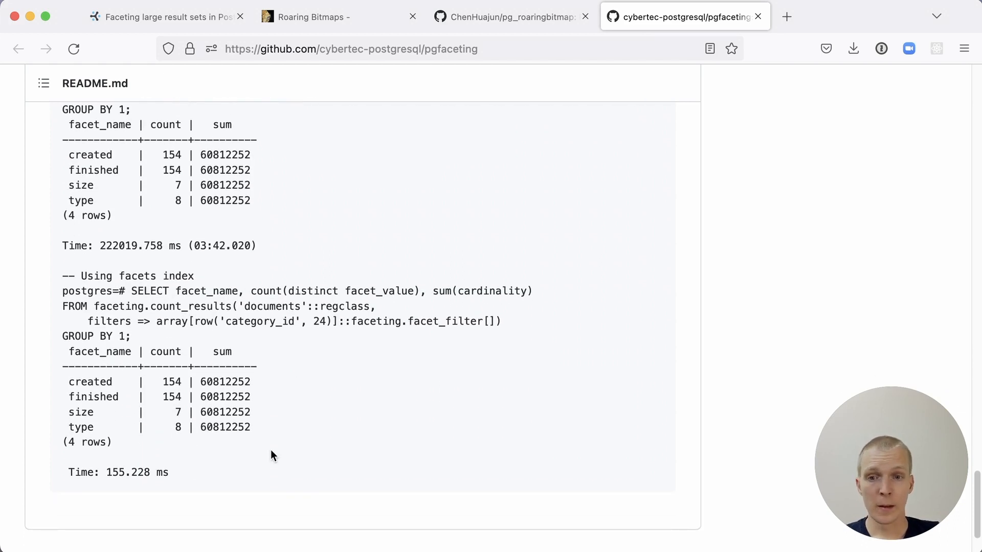